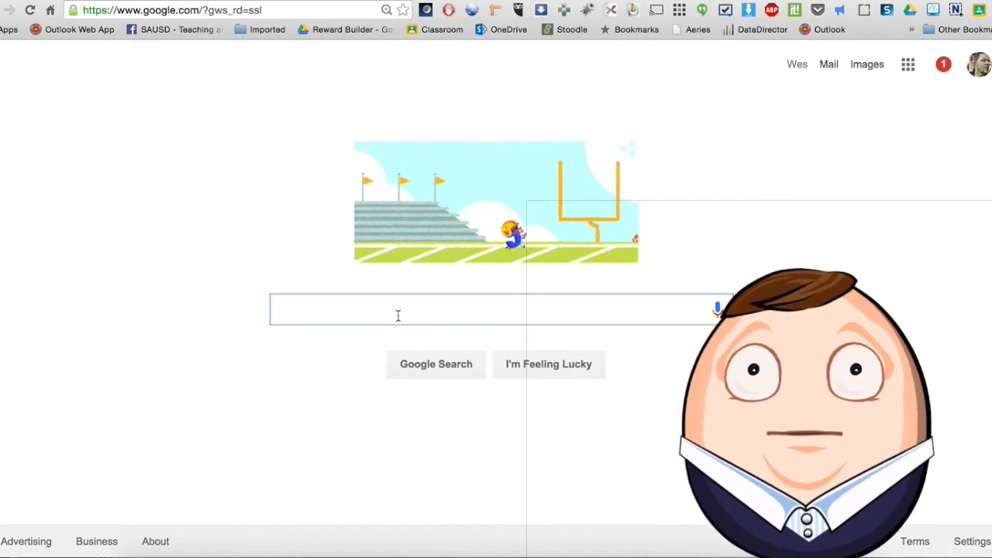
Search Google for 'save to google drive' to find the extension's Web Store listing
{"action": "type", "text": "save to google drive"}
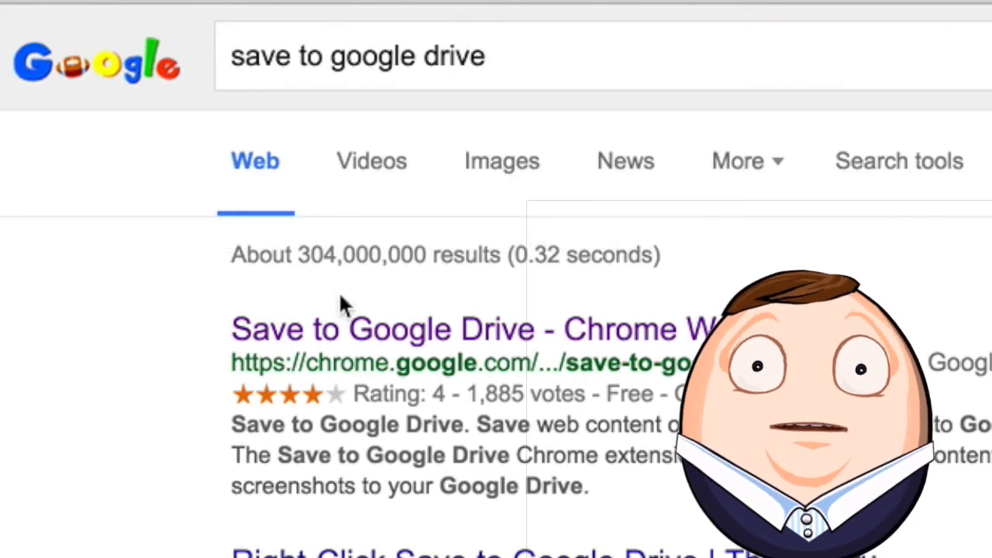
{"action": "mouse_move", "coordinate": [391, 341]}
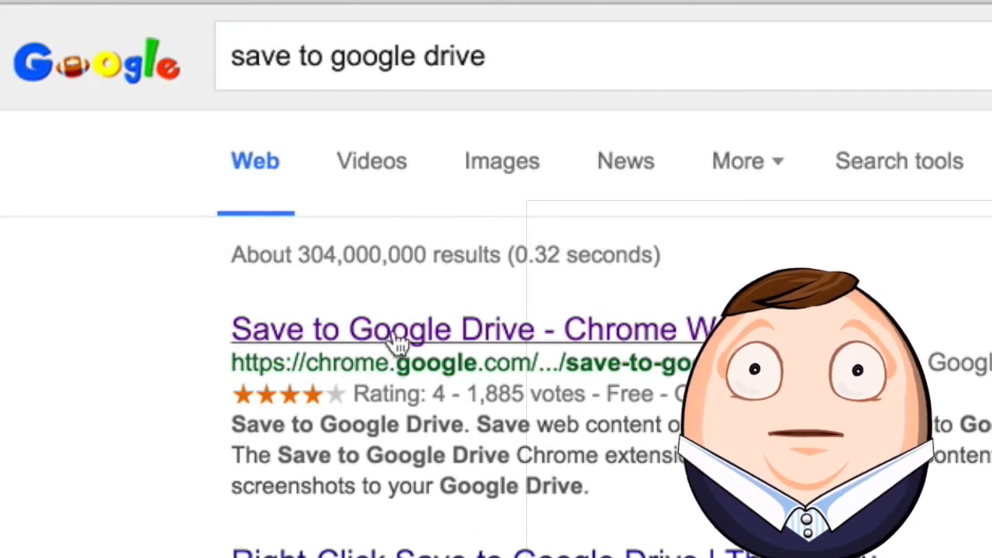
Add the Save to Google Drive extension to Chrome from its Web Store listing
{"action": "left_click", "coordinate": [395, 330]}
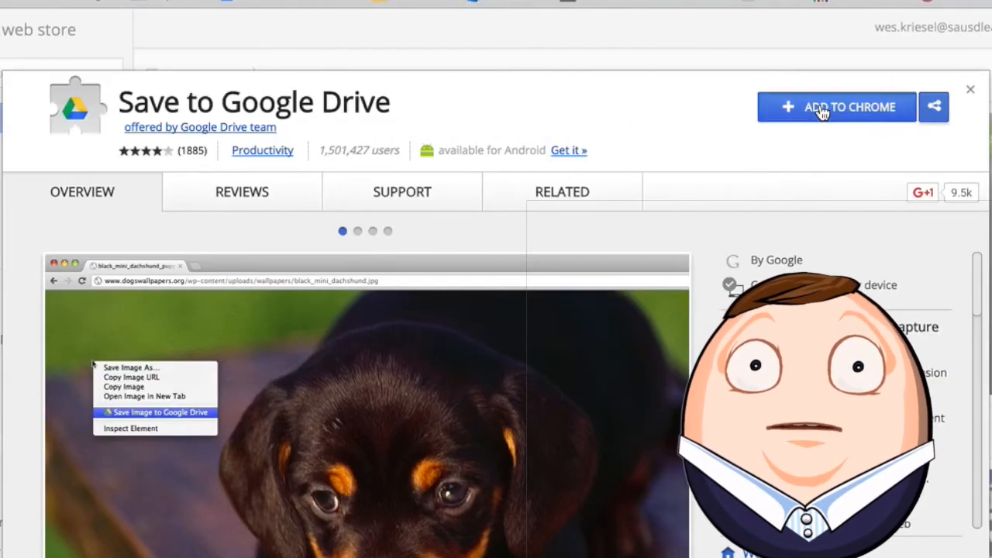
{"action": "left_click", "coordinate": [838, 107]}
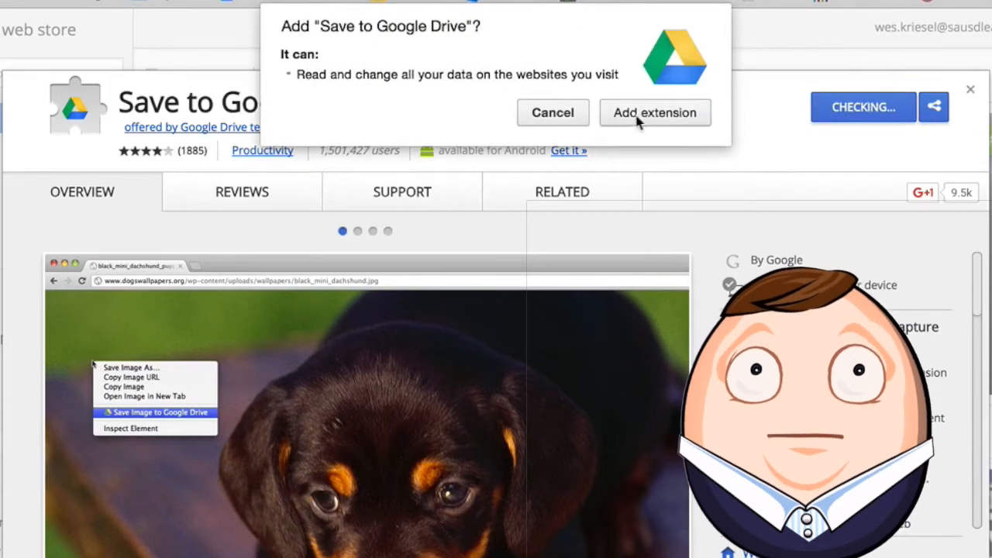
{"action": "left_click", "coordinate": [654, 111]}
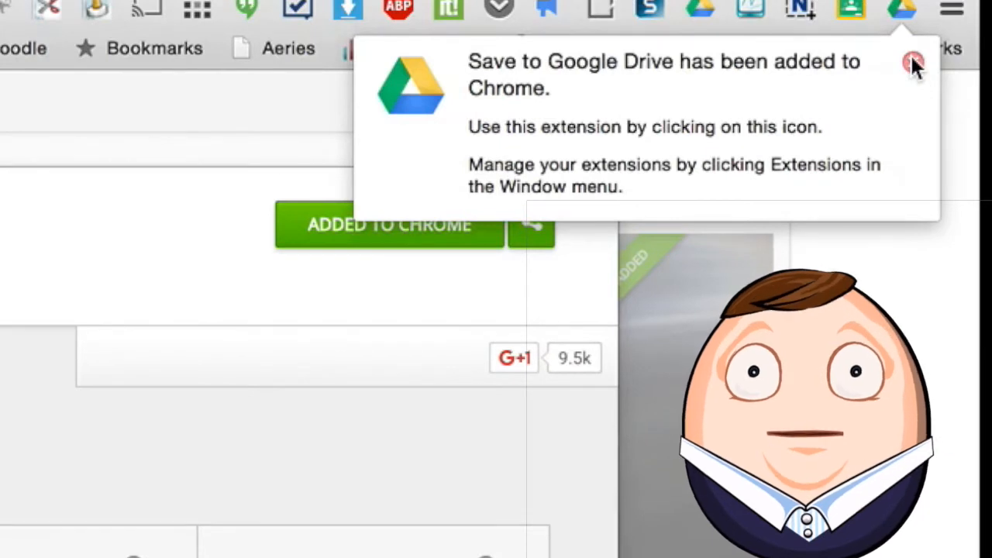
{"action": "right_click", "coordinate": [903, 9]}
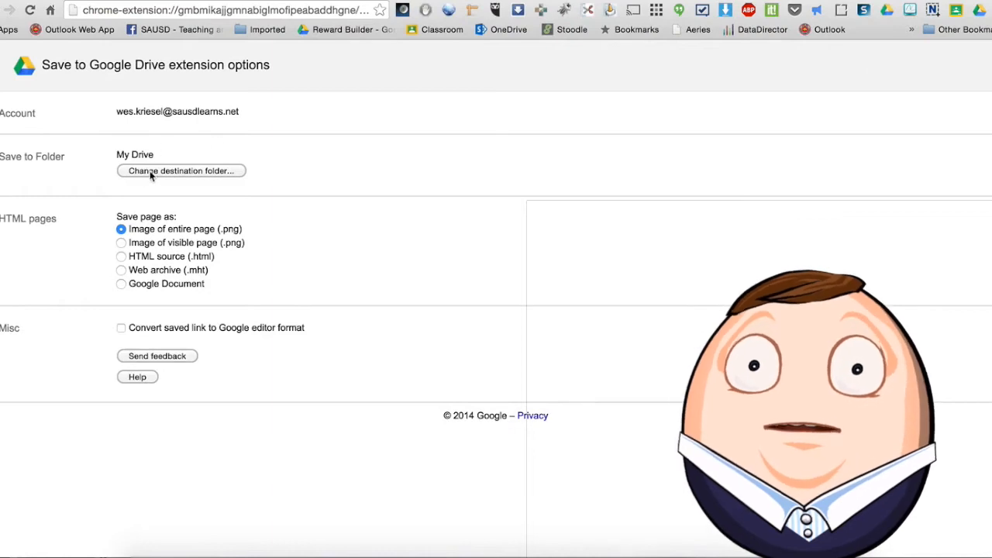
Set the extension's destination folder to Screenshots in Google Drive
{"action": "left_click", "coordinate": [180, 170]}
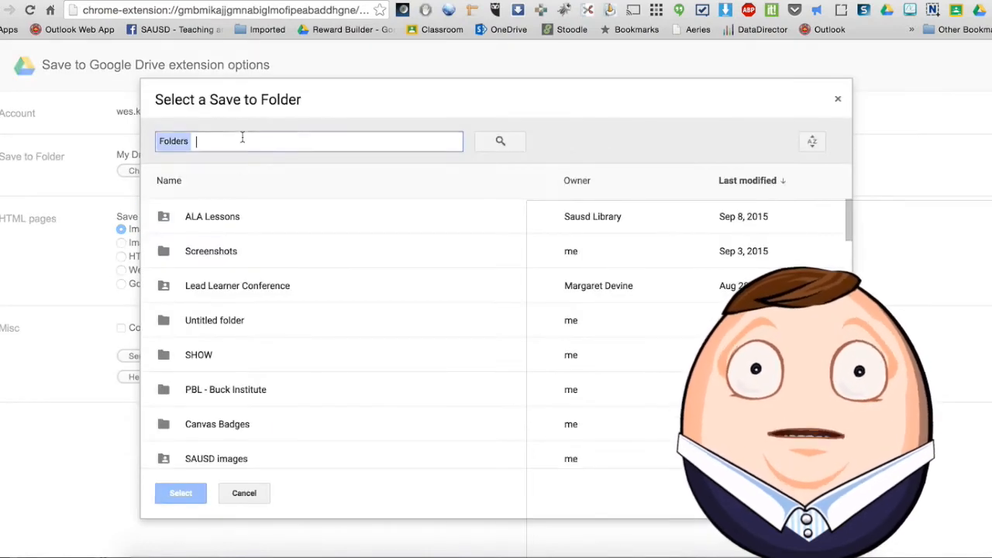
{"action": "left_click", "coordinate": [211, 251]}
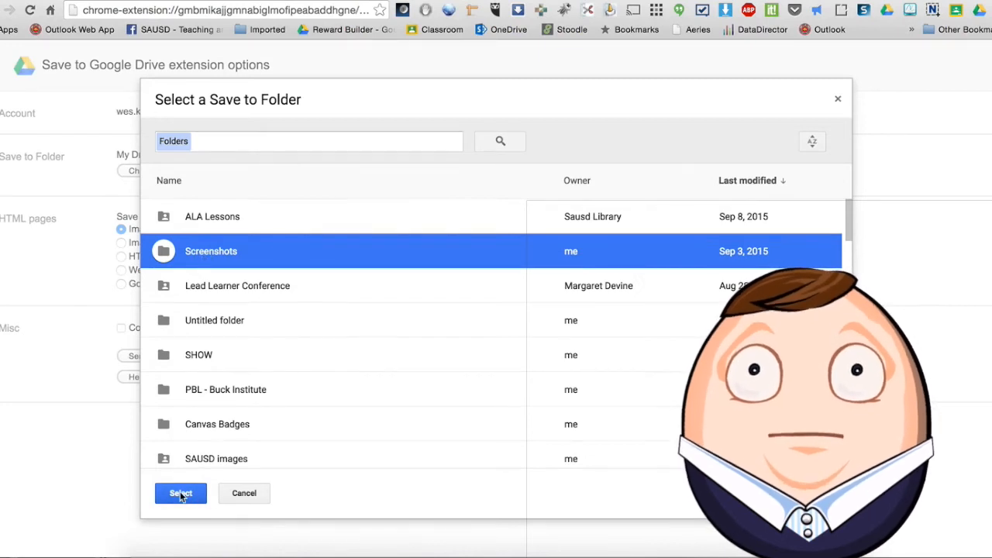
{"action": "left_click", "coordinate": [180, 493]}
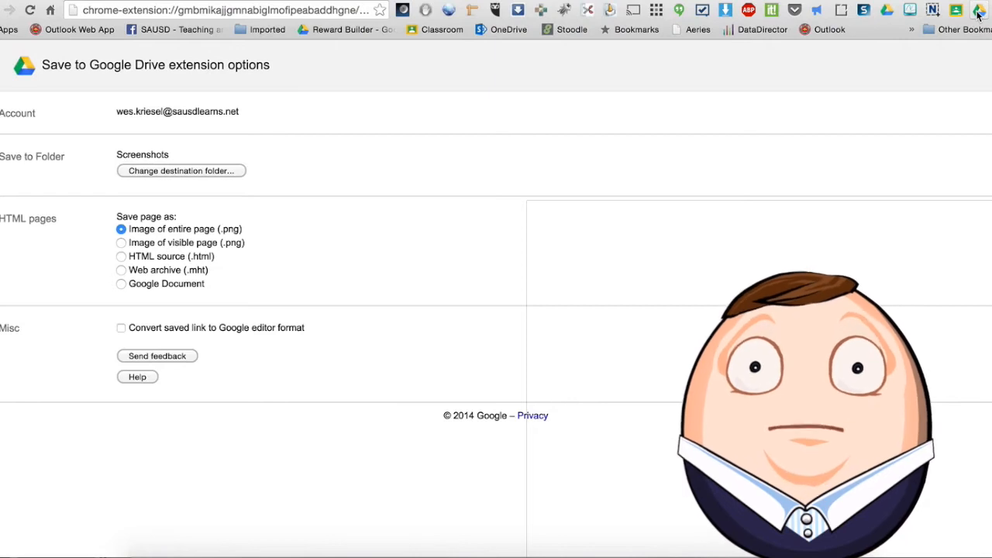
{"action": "right_click", "coordinate": [978, 9]}
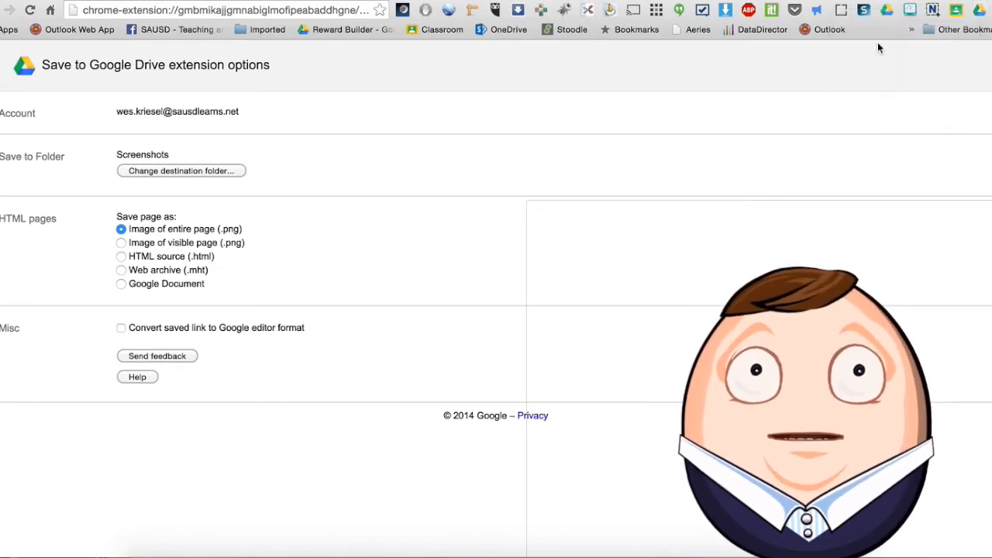
{"action": "mouse_move", "coordinate": [165, 170]}
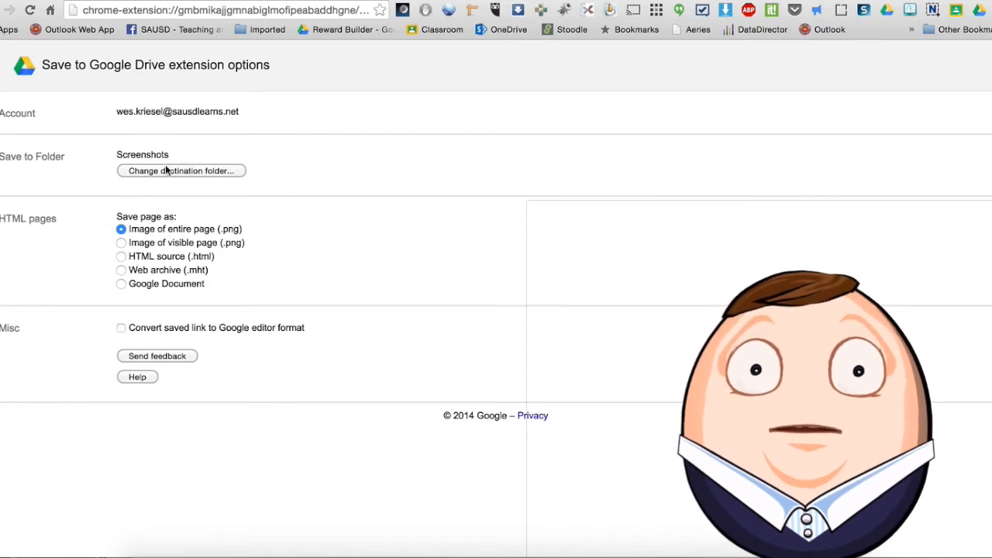
{"action": "mouse_move", "coordinate": [285, 169]}
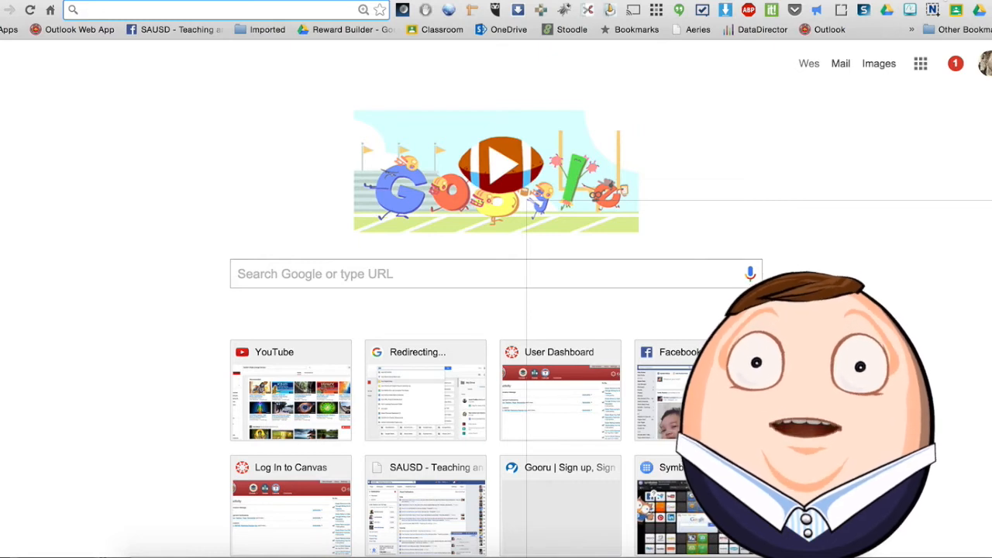
Go to the SAUSD Teaching and Learning Facebook page and capture it whole to Drive
{"action": "left_click", "coordinate": [174, 29]}
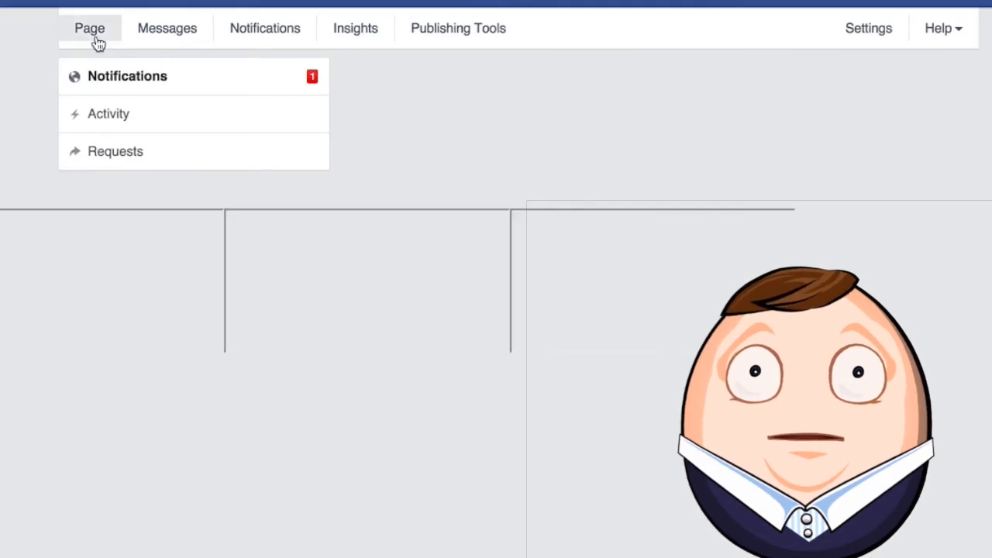
{"action": "left_click", "coordinate": [88, 28]}
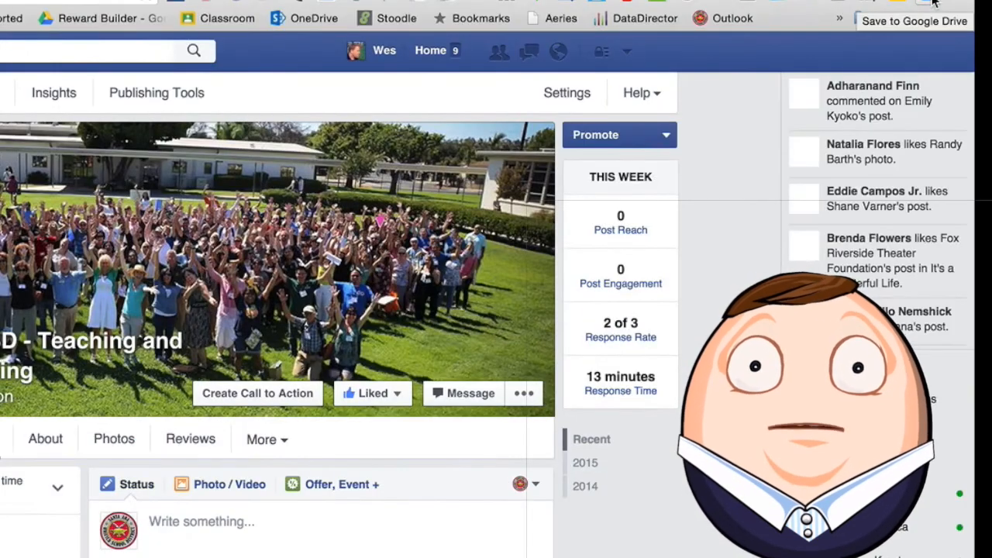
{"action": "scroll", "scroll_direction": "down", "scroll_amount": 3}
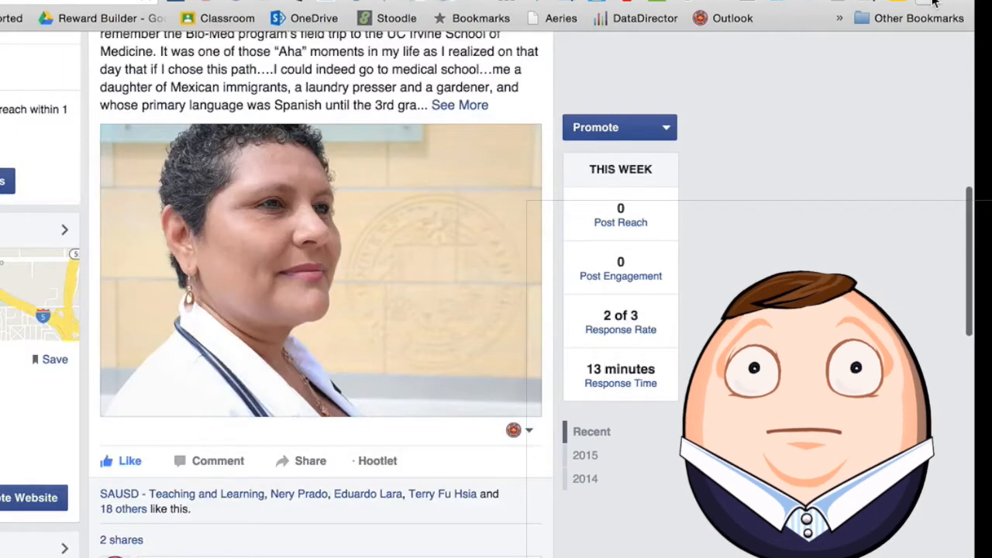
{"action": "scroll", "scroll_direction": "down", "scroll_amount": 3}
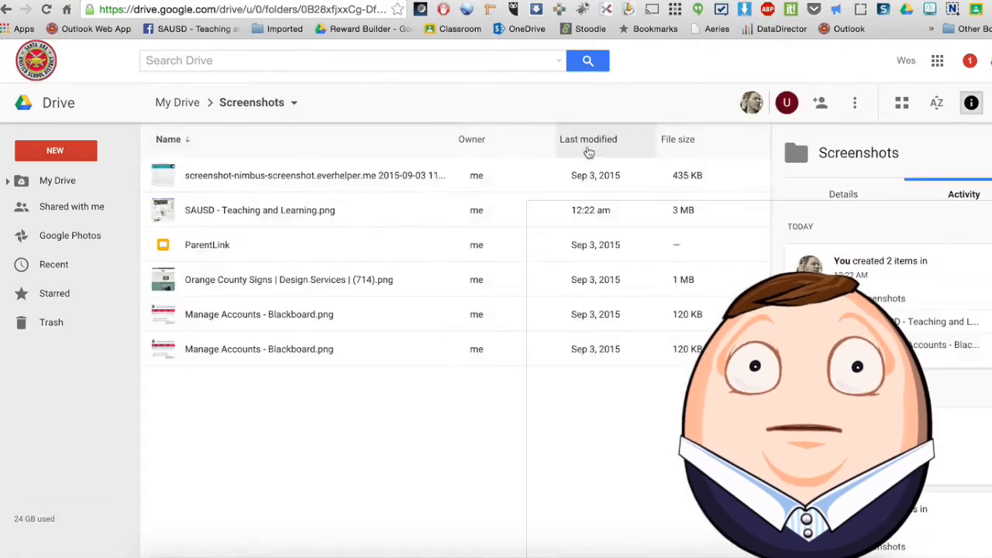
Sort the Screenshots folder by Last modified so SAUSD - Teaching and Learning.png is first
{"action": "left_click", "coordinate": [589, 139]}
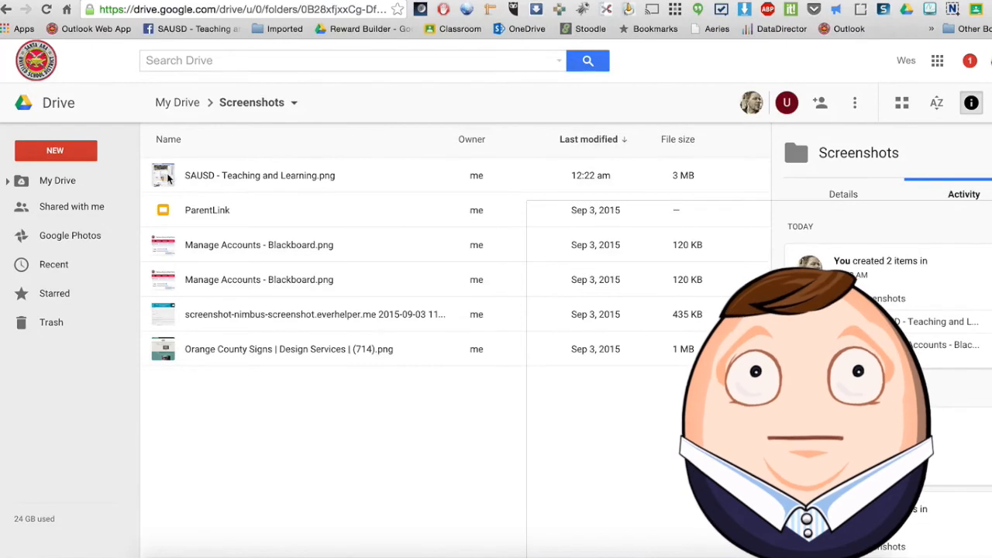